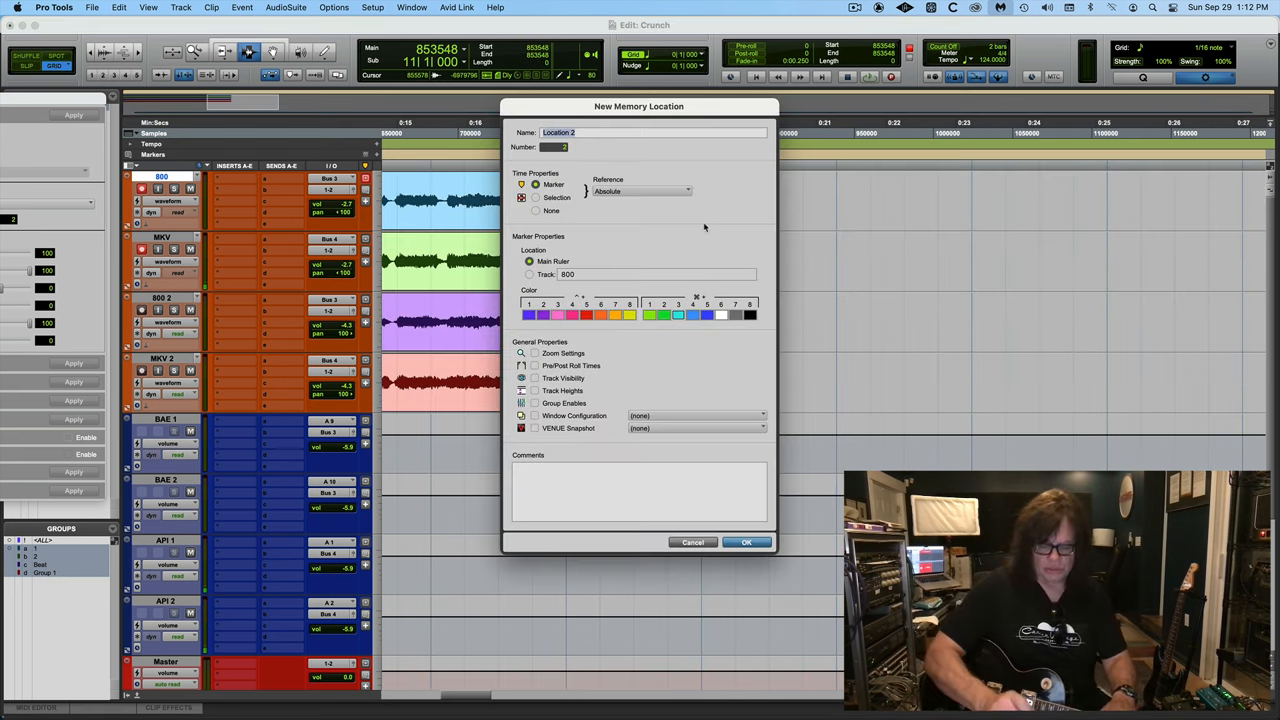
Step: Name the new marker '800-MKV C' and save it
type("800-M")
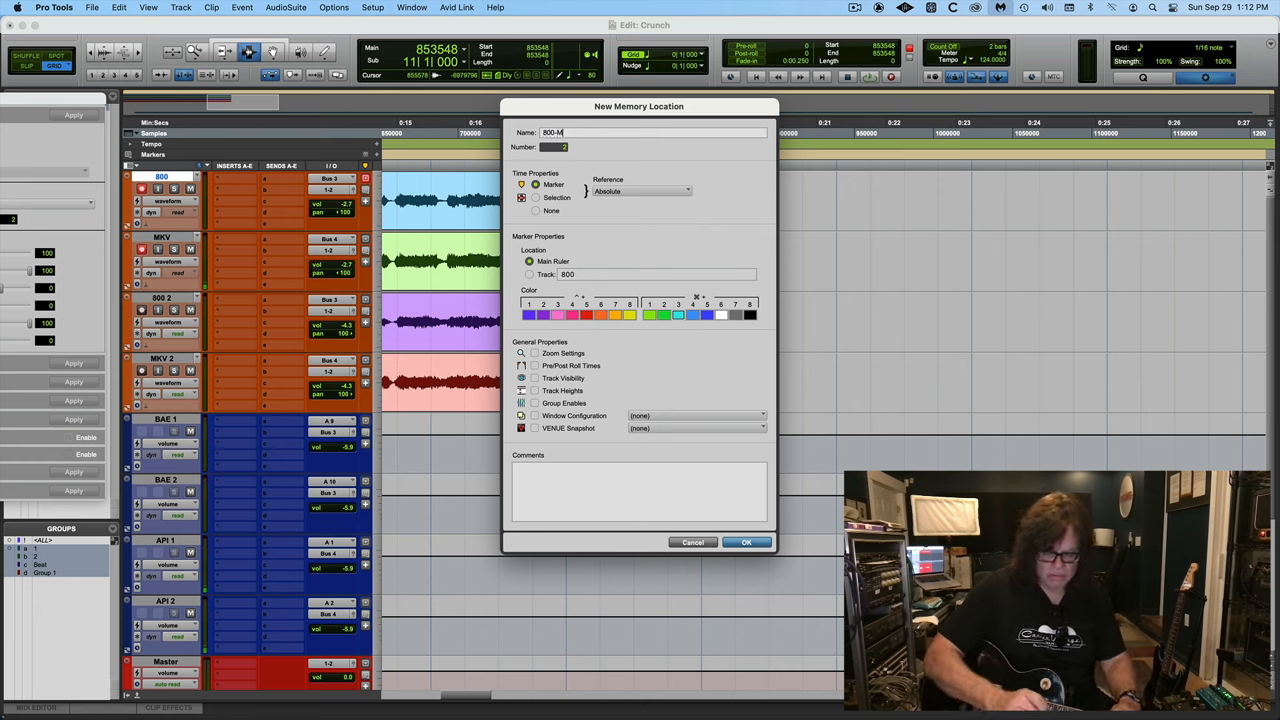
type("KV C")
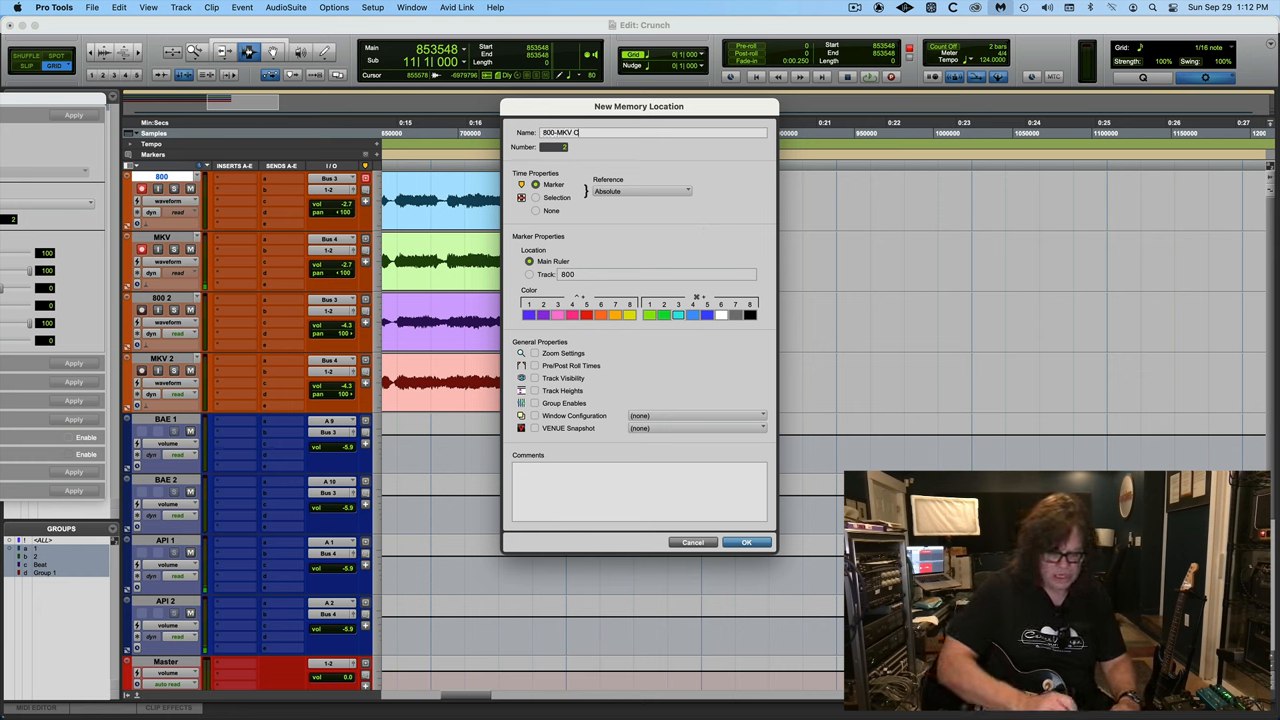
left_click(746, 542)
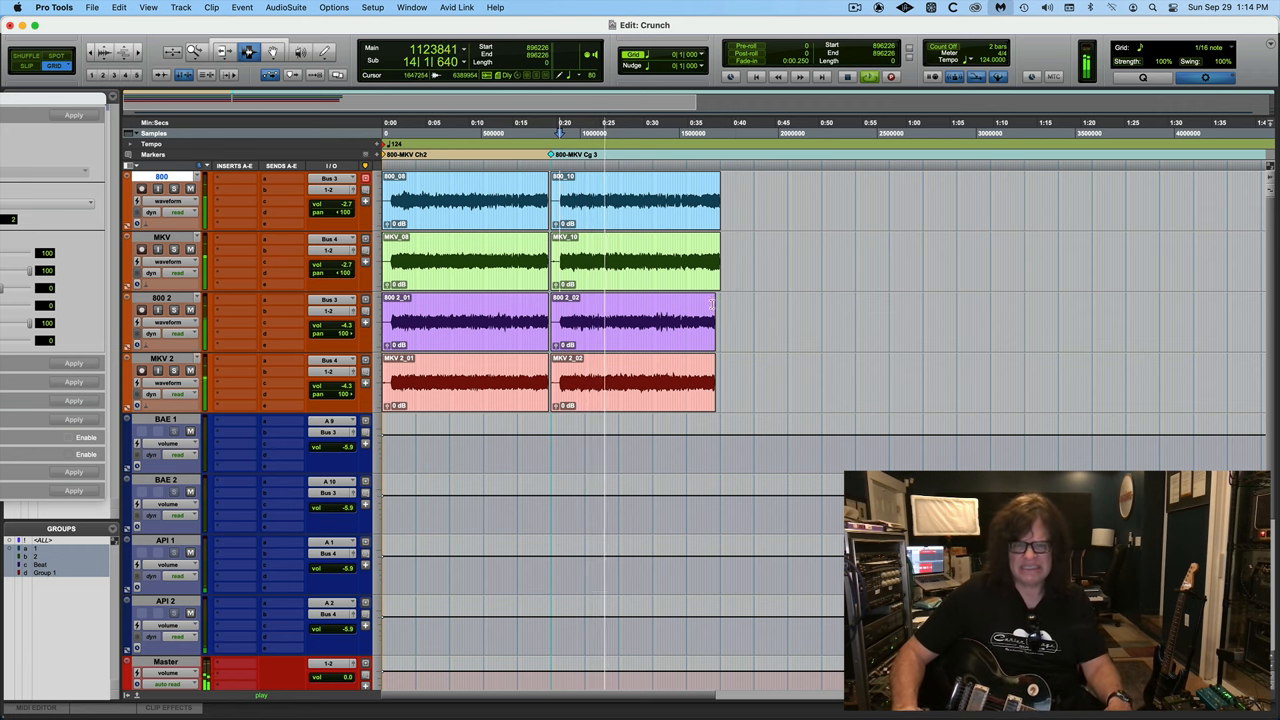
left_click(718, 130)
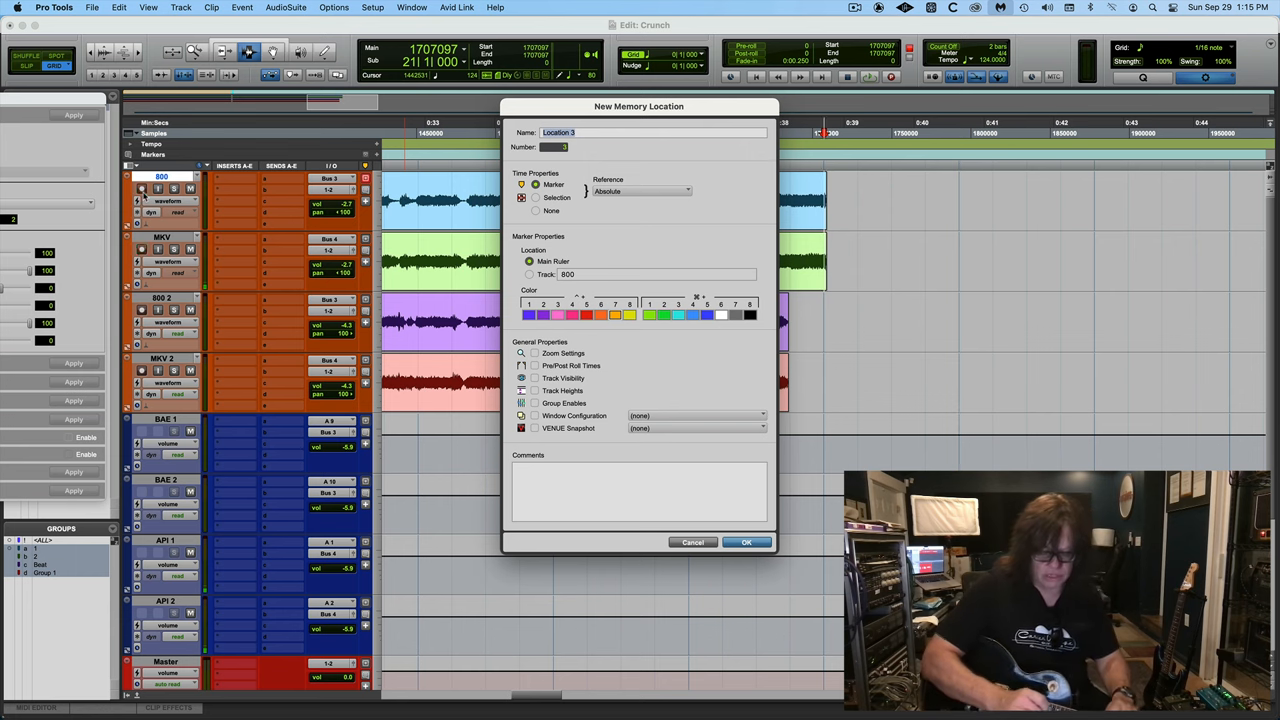
Step: Enter 'KoT Yellow' as the third marker's name
type("KoT Ye")
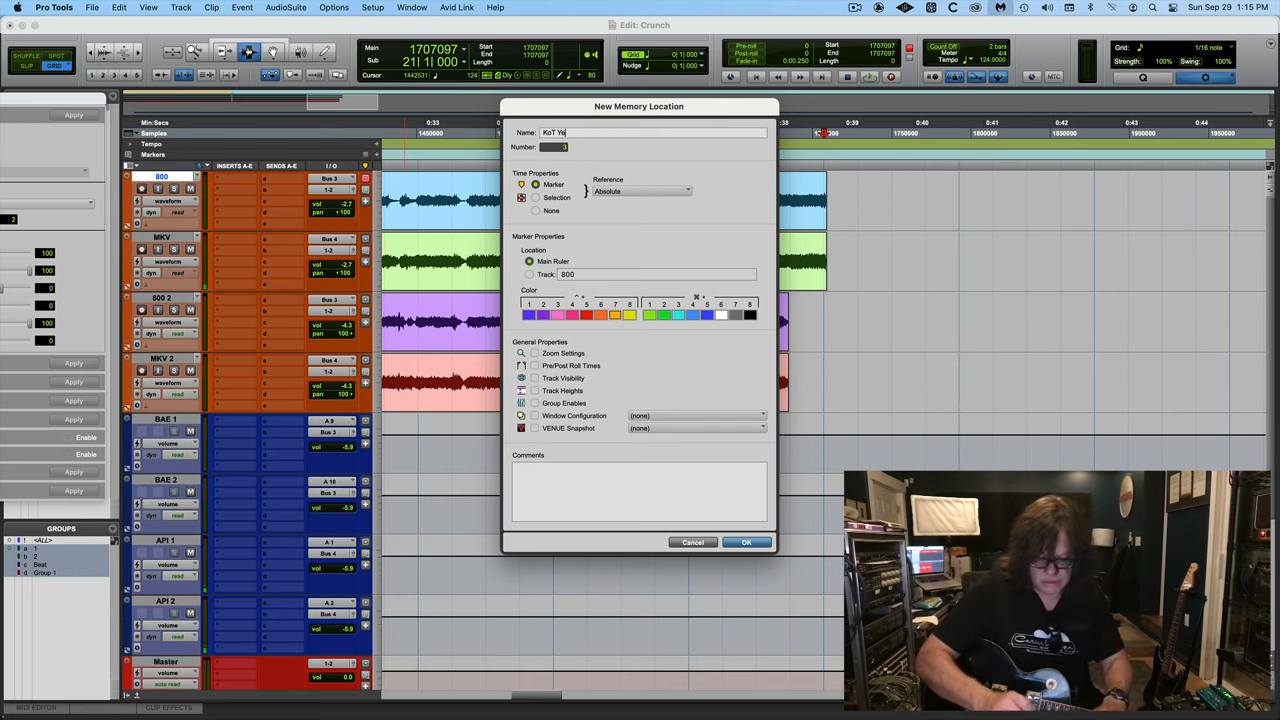
type("llow")
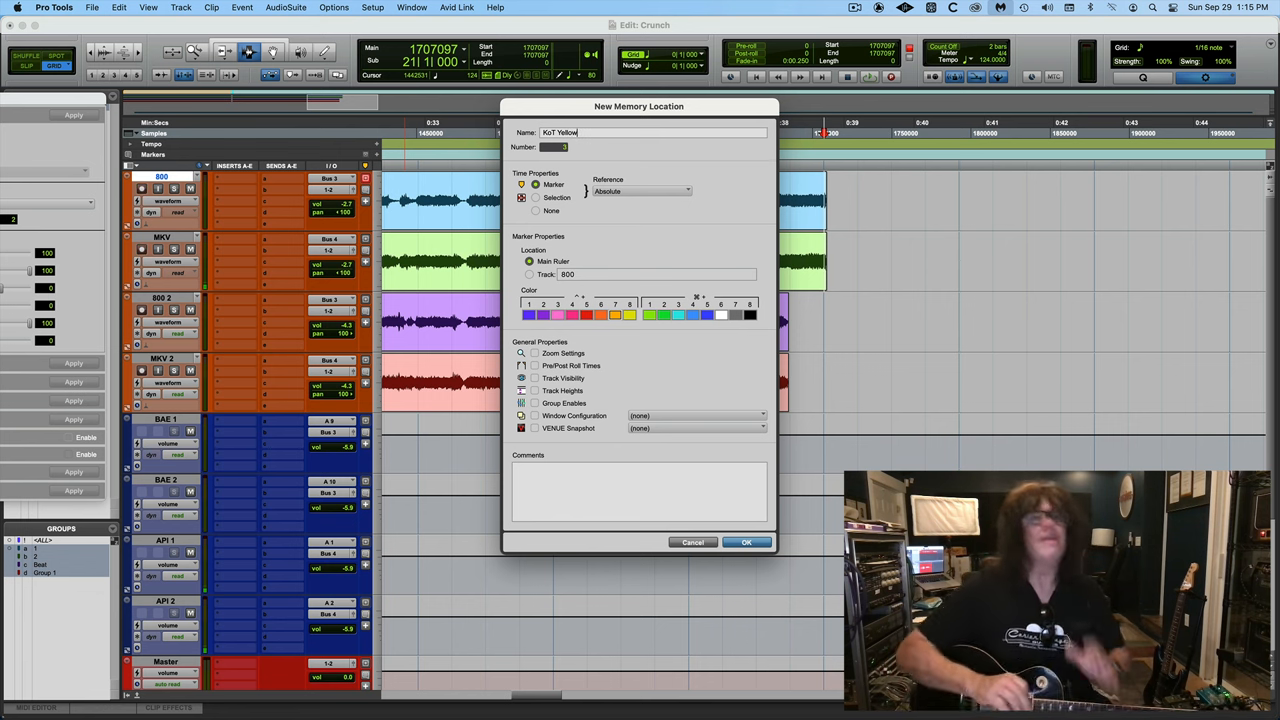
Step: Save the KoT Yellow marker
left_click(746, 542)
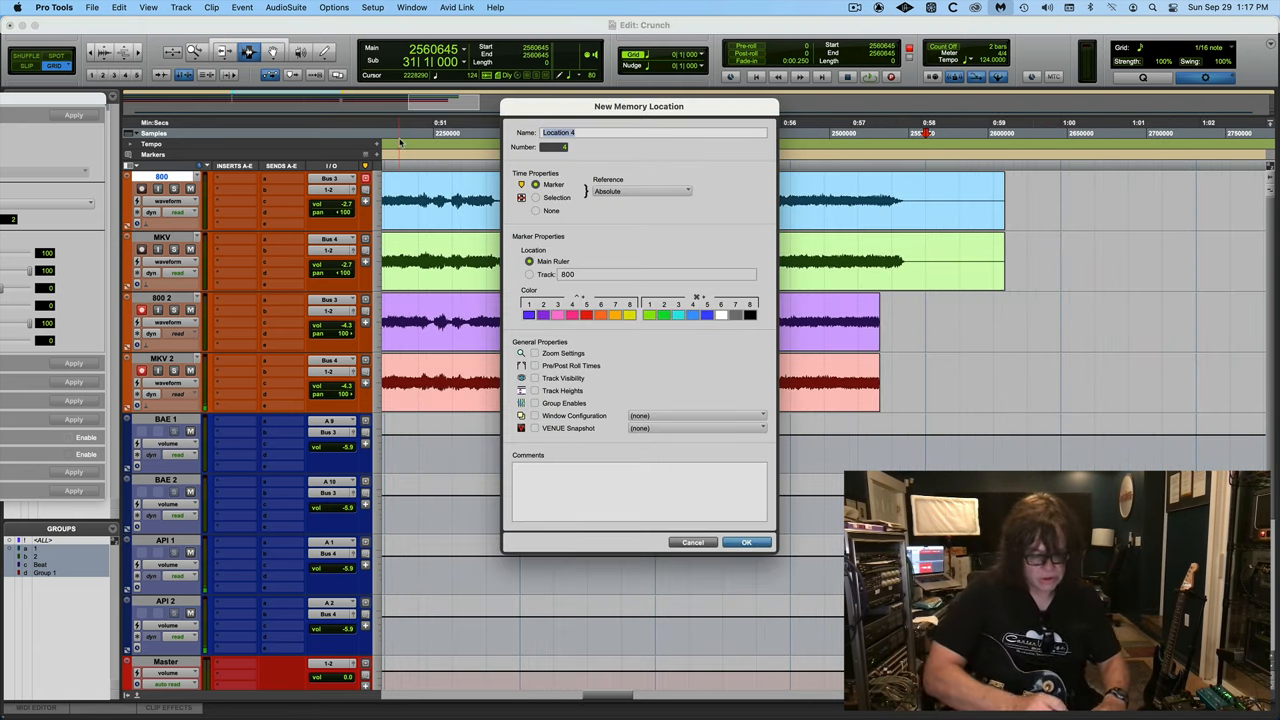
Step: Begin naming the fourth memory location at bar 31 'gree'
type("gree")
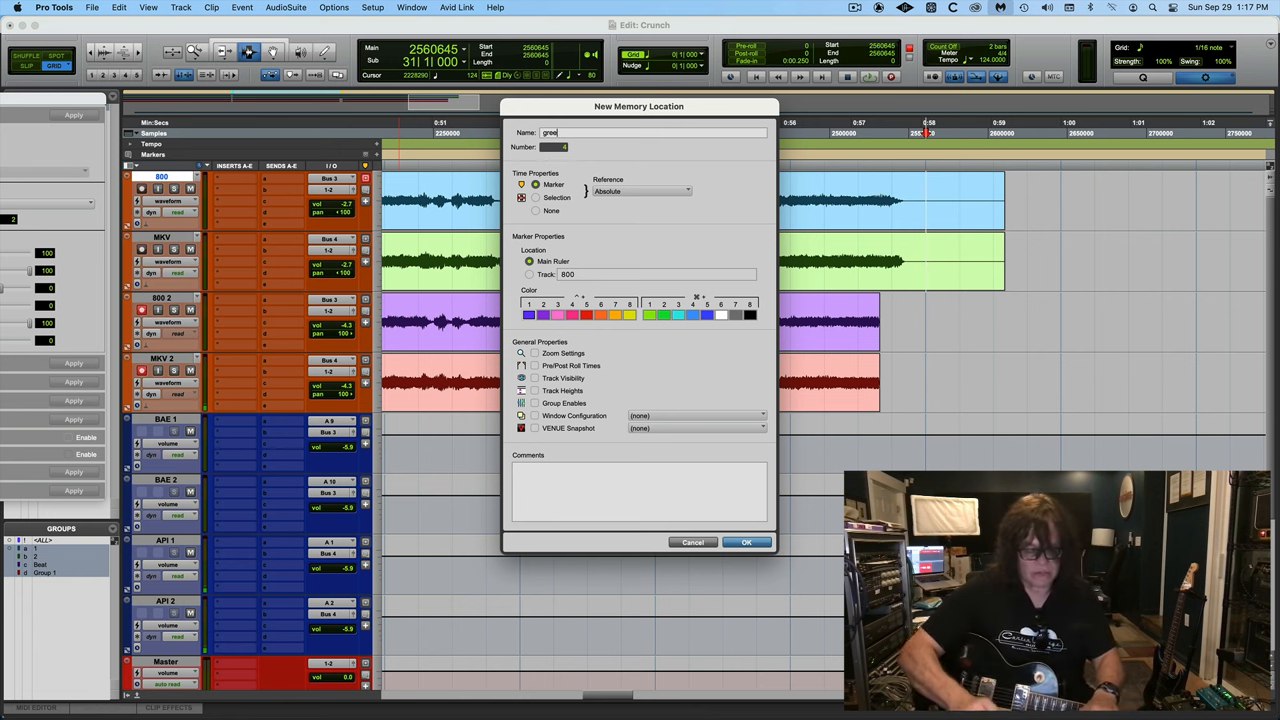
left_click(746, 542)
type("808")
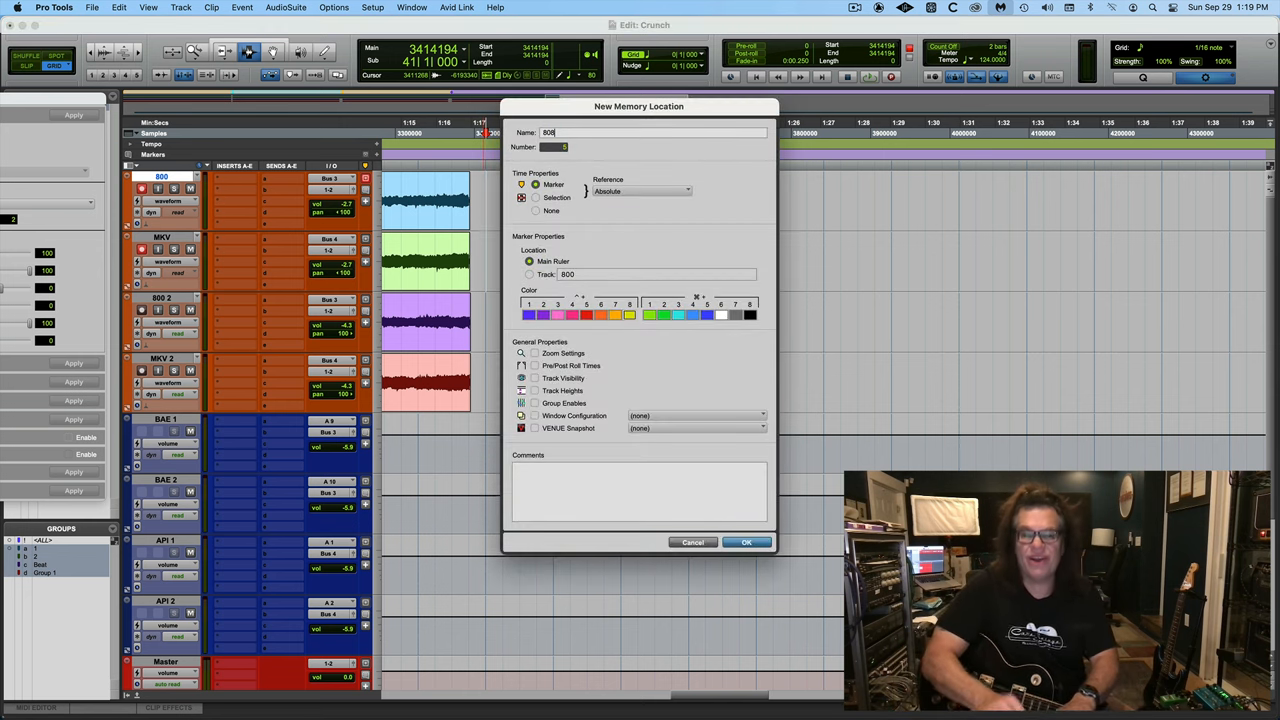
Step: Save the fifth memory location marking the take at bar 41
left_click(746, 542)
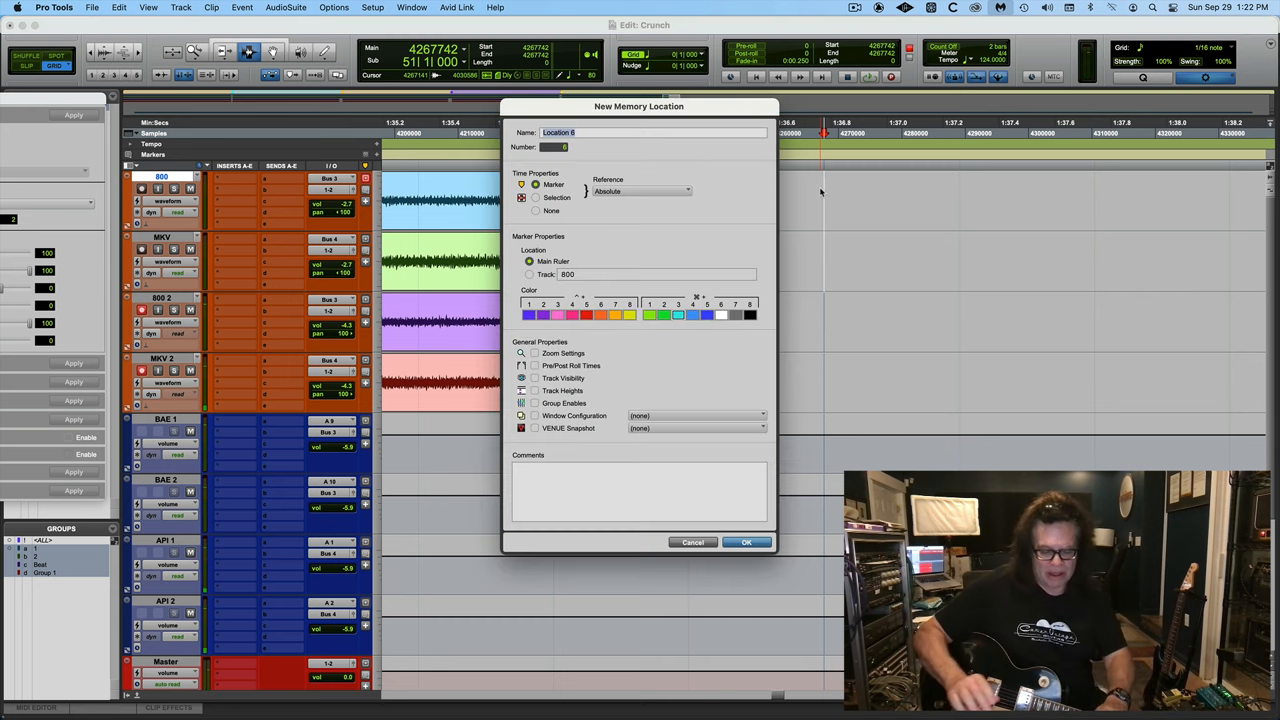
Step: Name the new marker 'sd1' and save it
type("sd1")
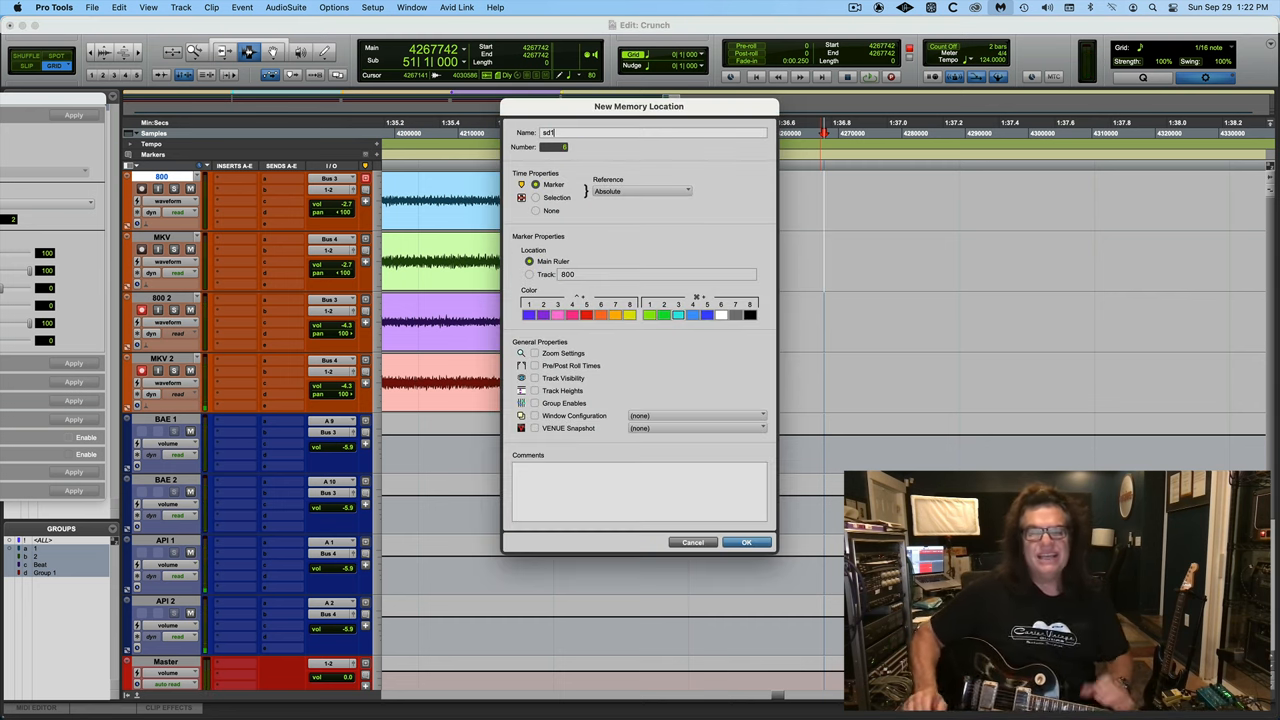
left_click(746, 542)
type("KoT")
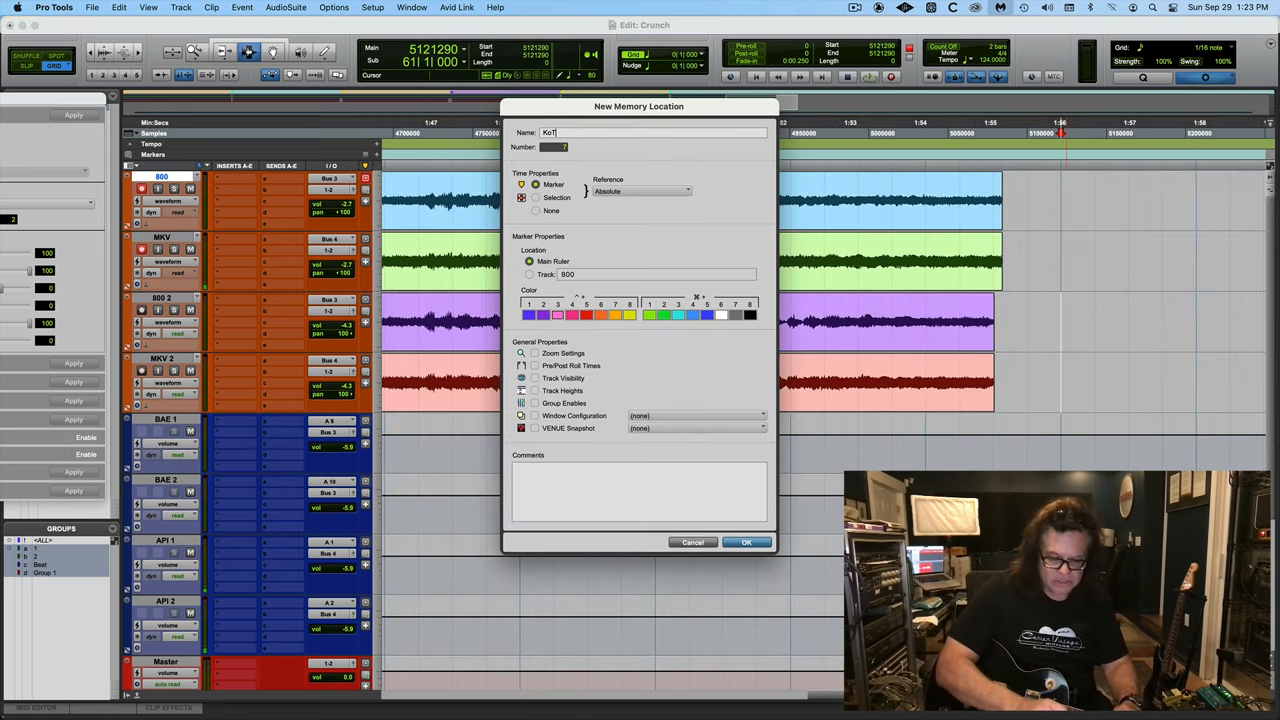
Step: Save the KoT marker at the current playback position
left_click(746, 542)
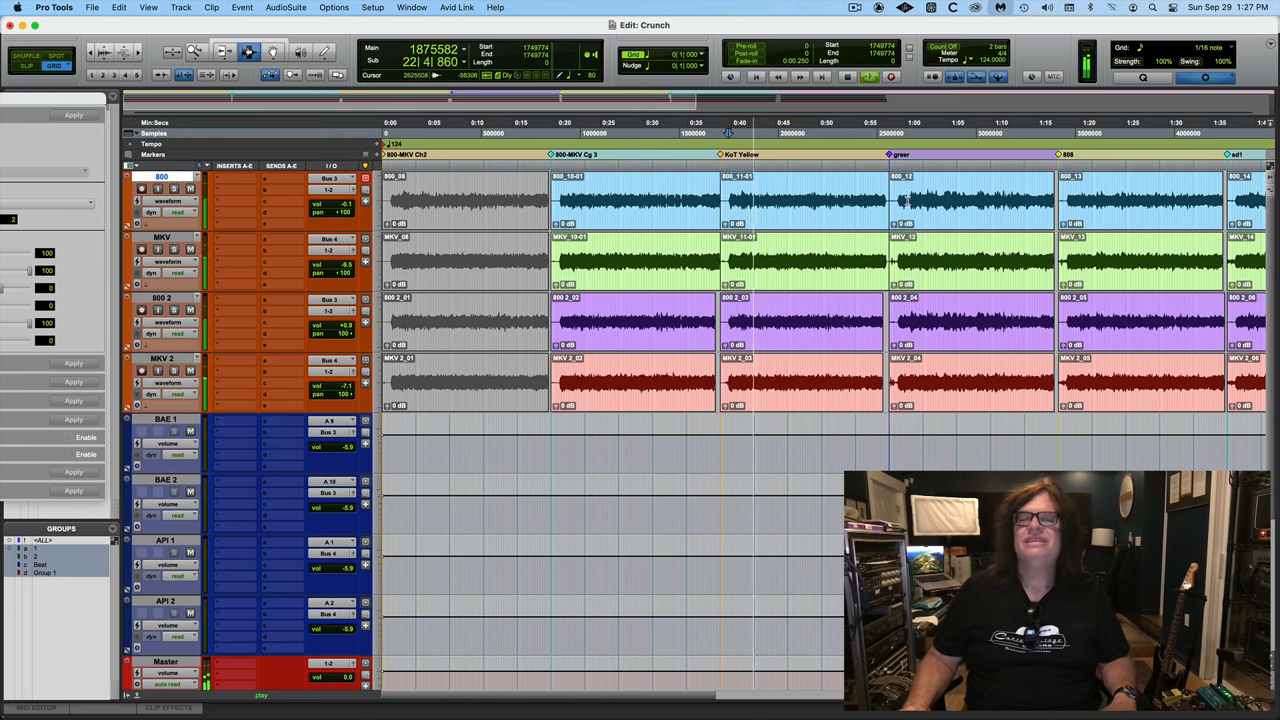
Step: Select a marker in the Markers ruler while playback runs toward 808
left_click(725, 130)
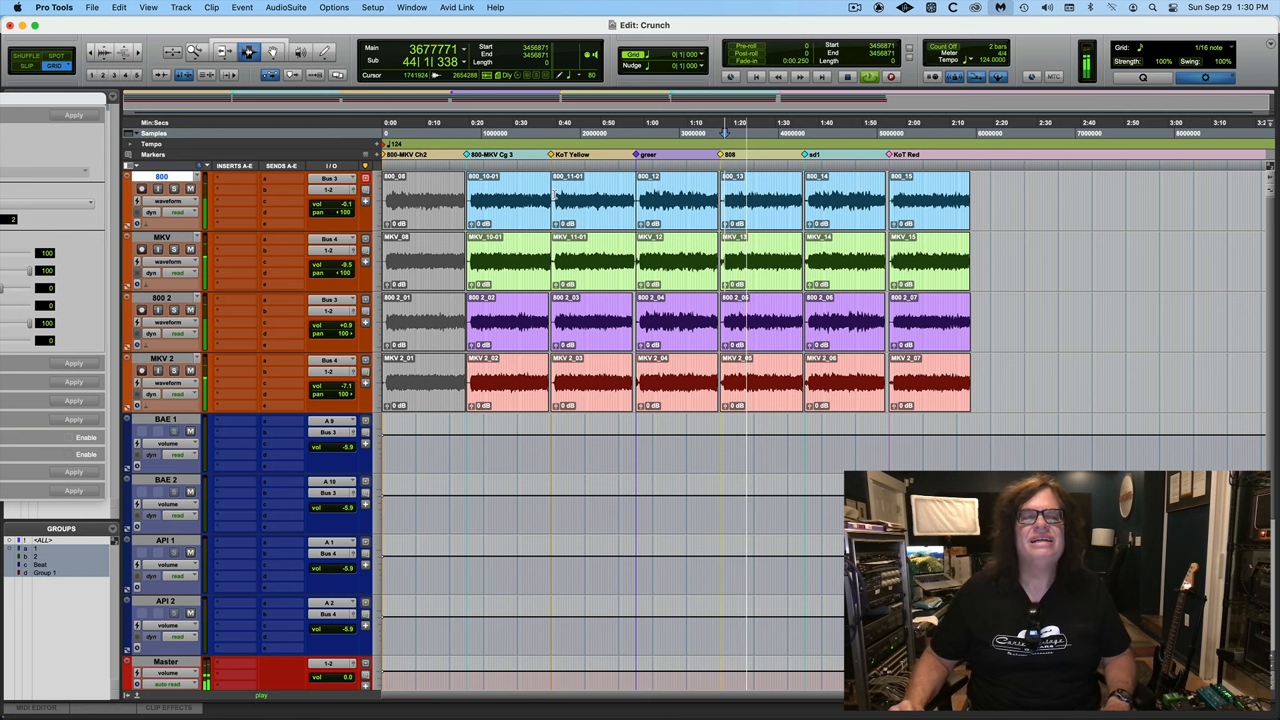
Step: Recall the greer memory location to zoom in on that take
left_click(555, 130)
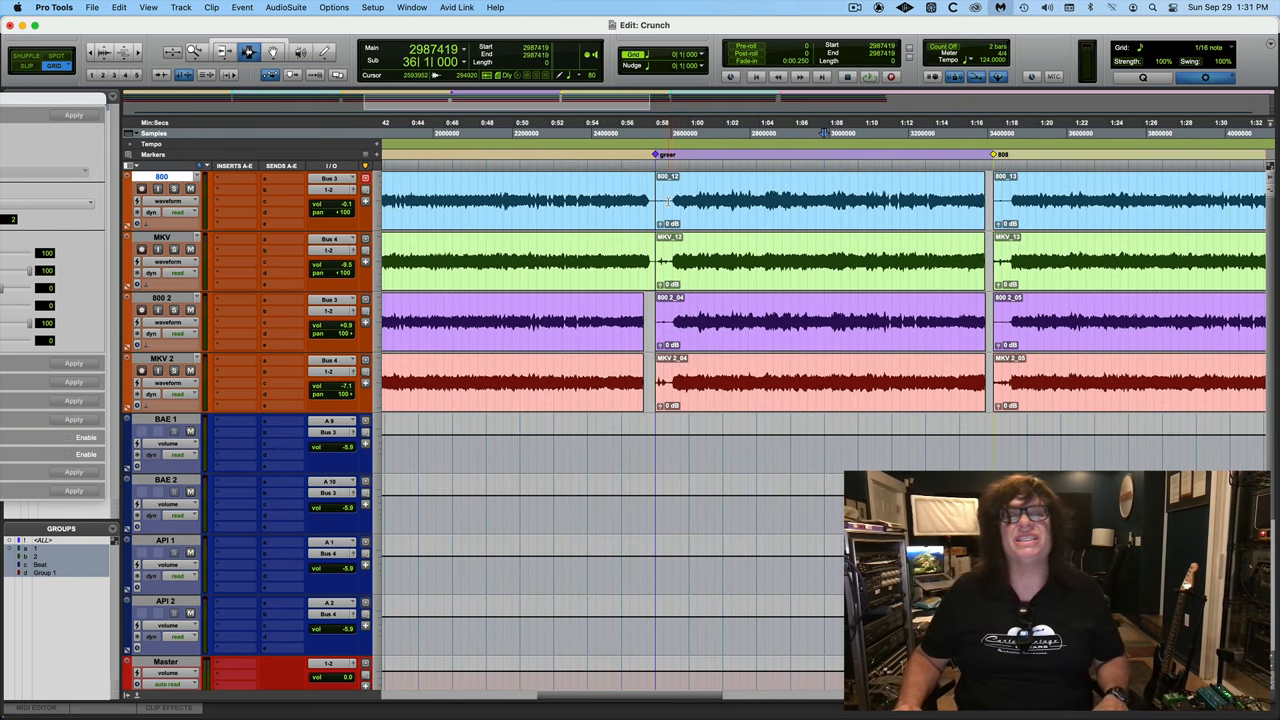
Step: Select a short stretch at the start of clip 800_12 on the 800 and MKV tracks
left_click(690, 200)
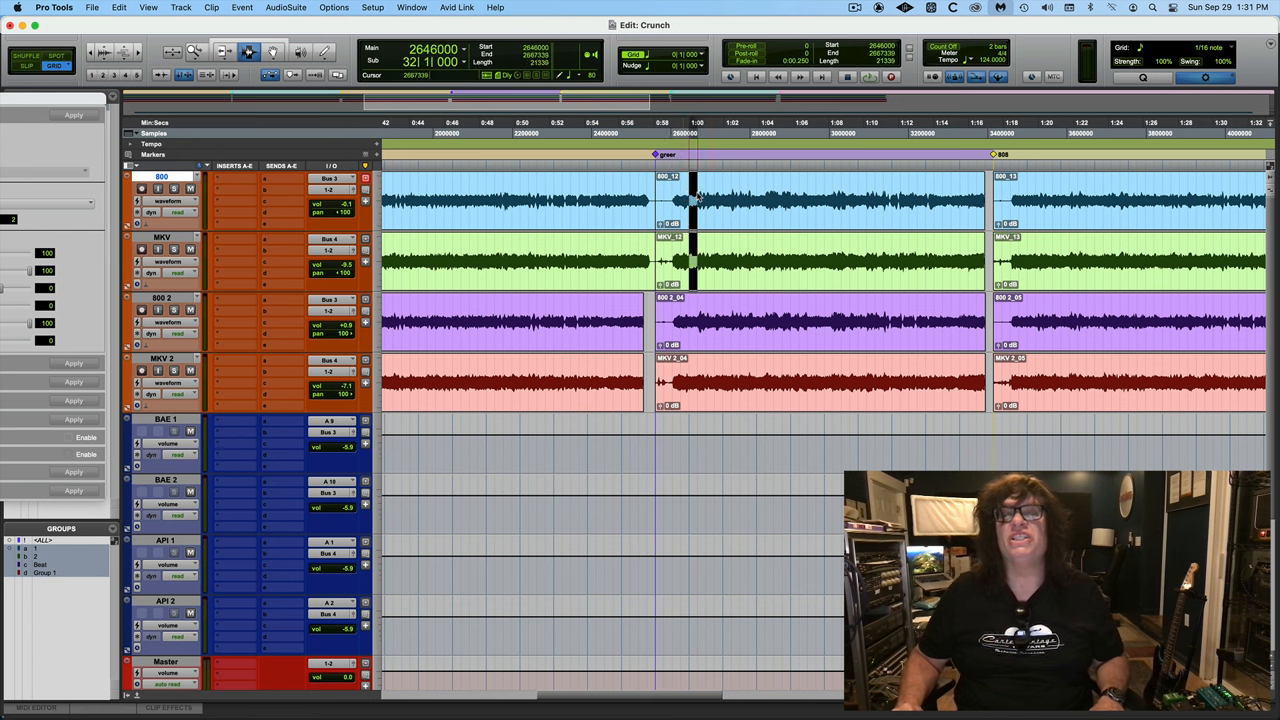
left_click_drag(690, 200, 790, 280)
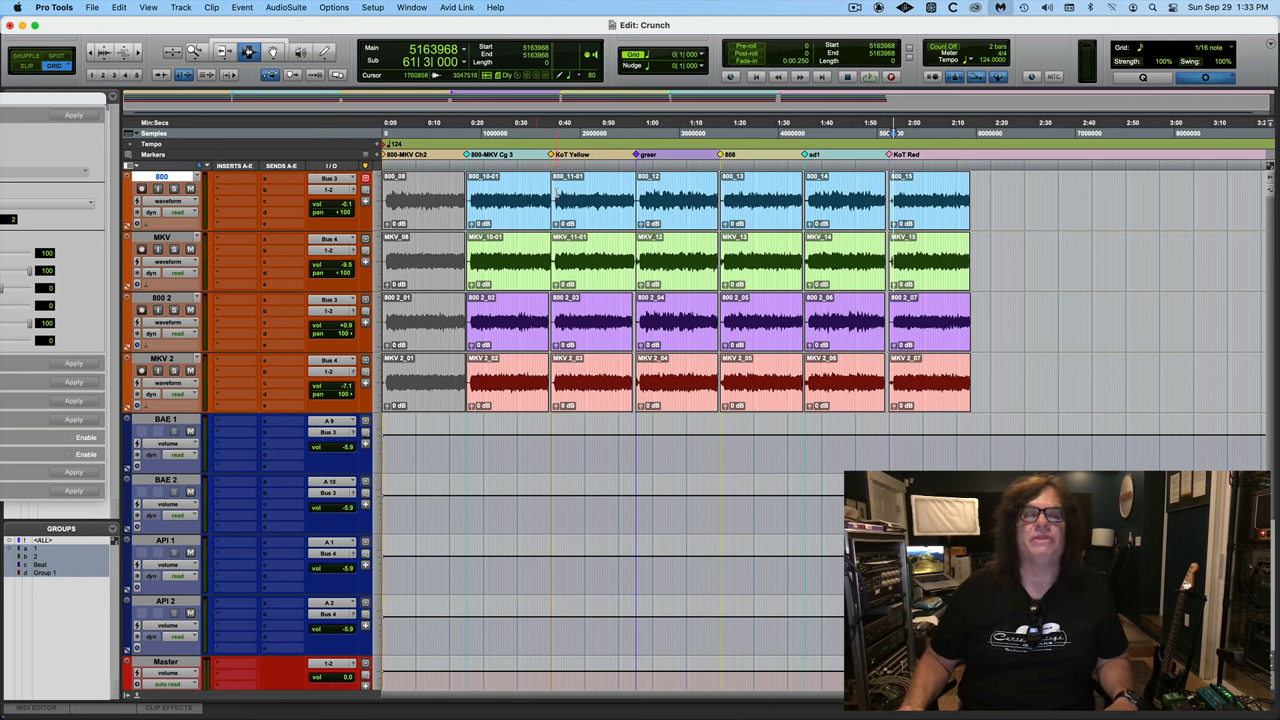
Step: Dismiss the warning about clearing the in-use MKV_07 clip
left_click(558, 130)
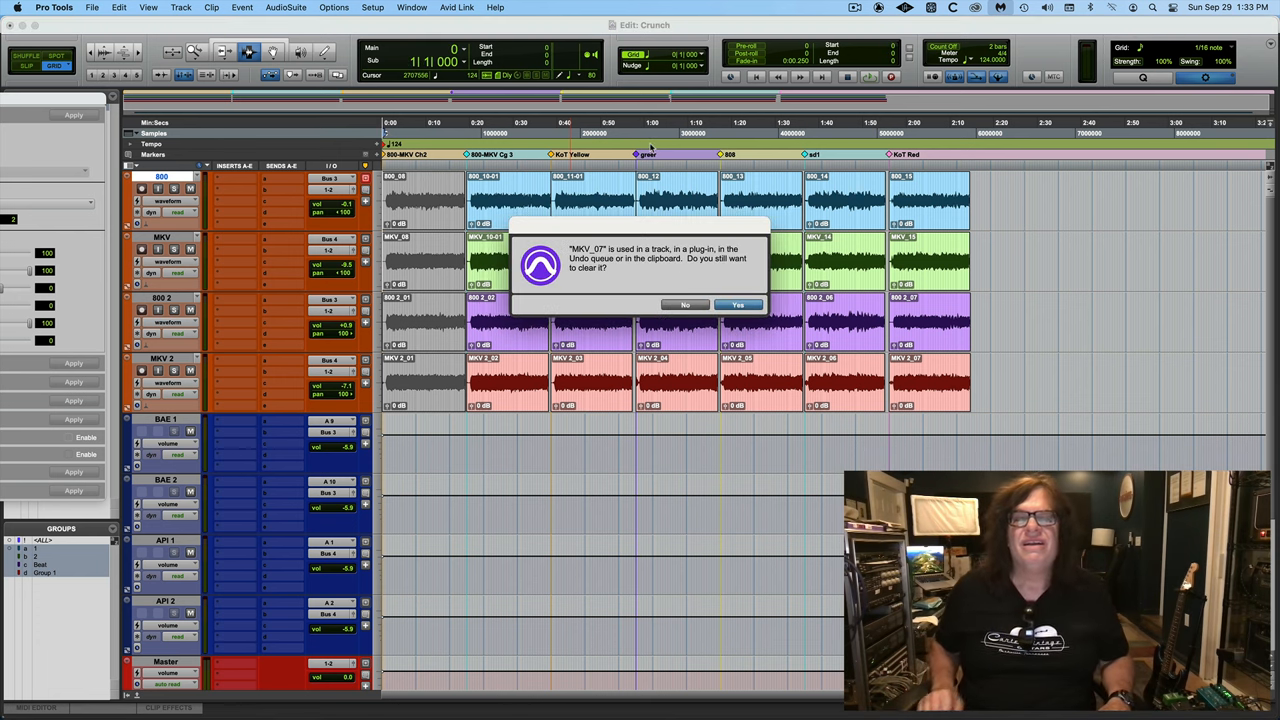
left_click(738, 304)
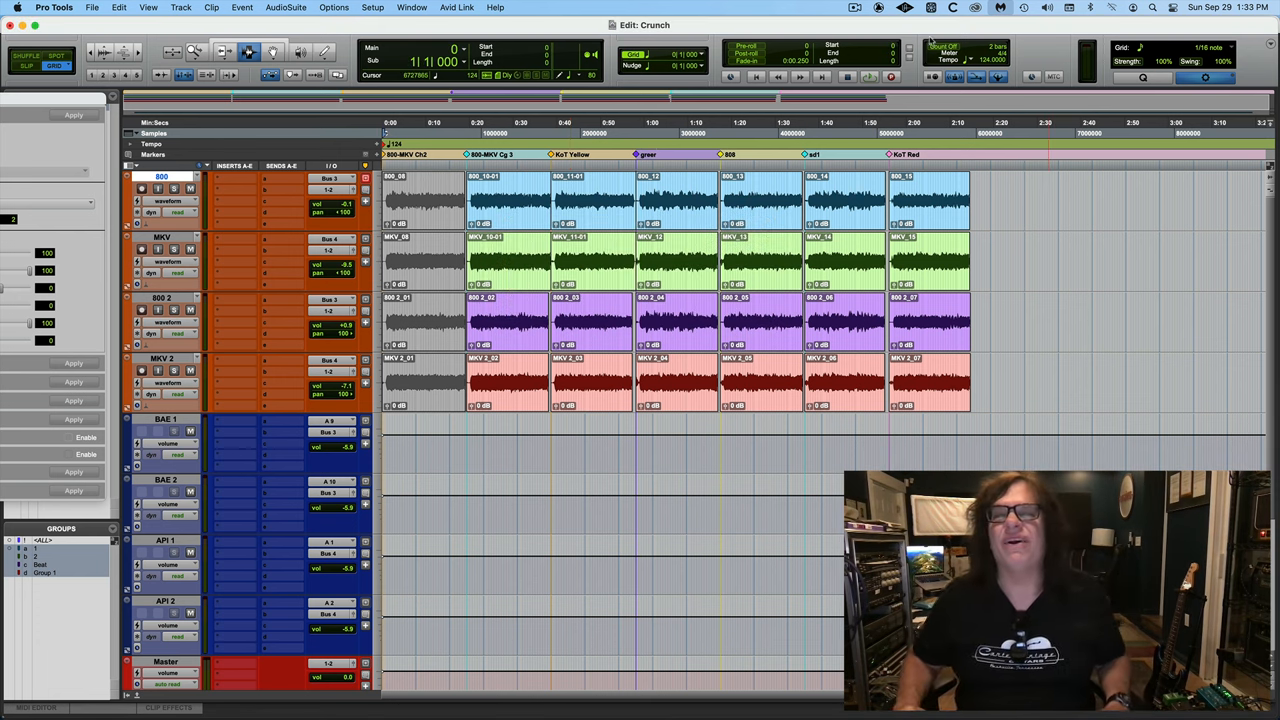
left_click(855, 8)
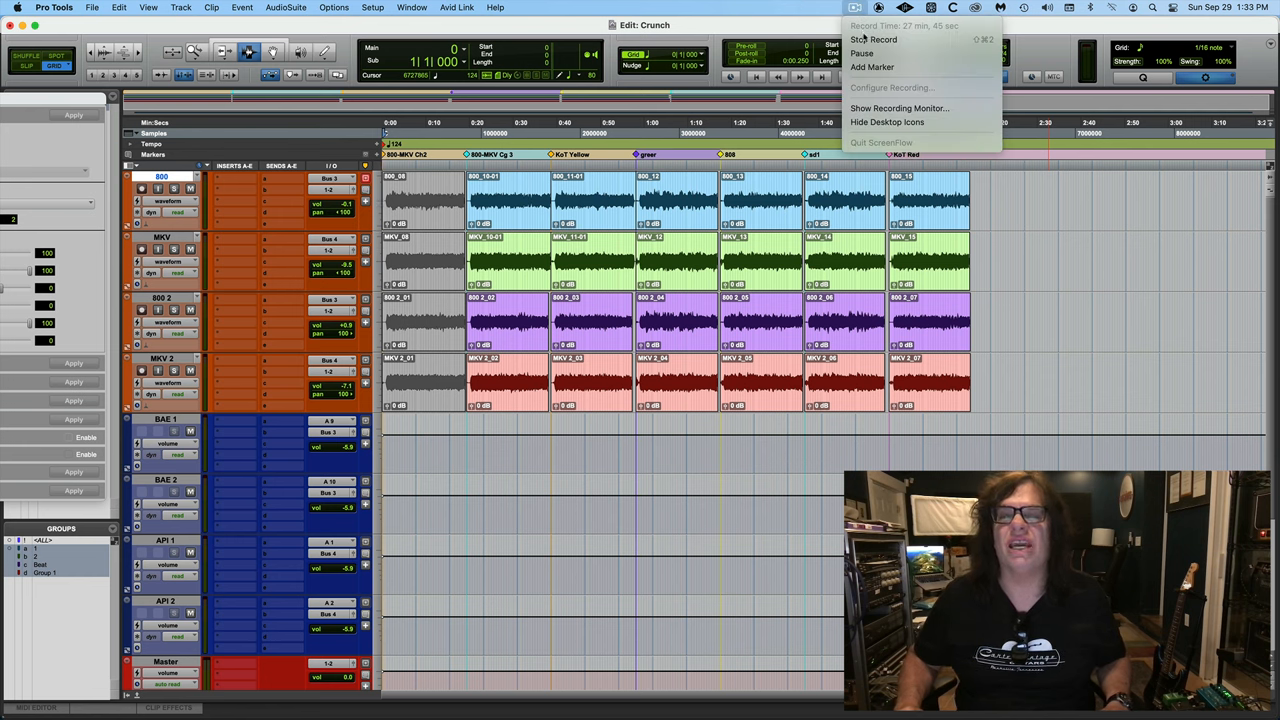
mouse_move(878, 39)
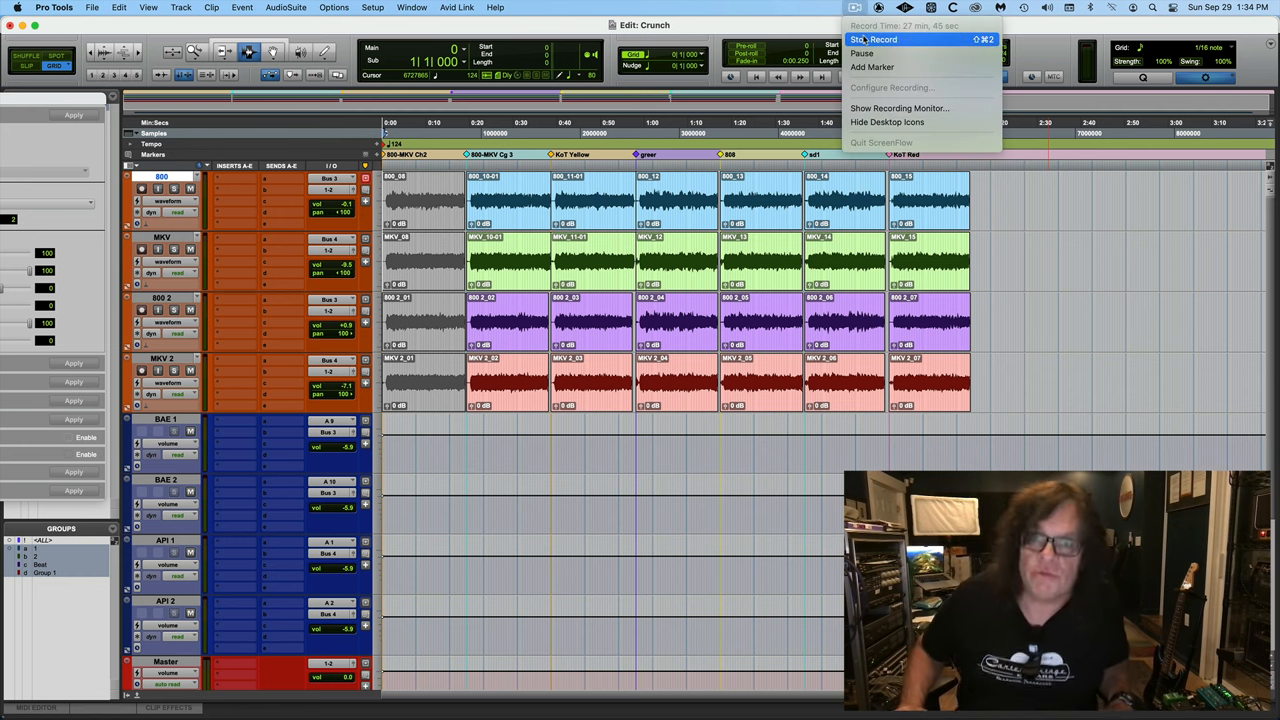